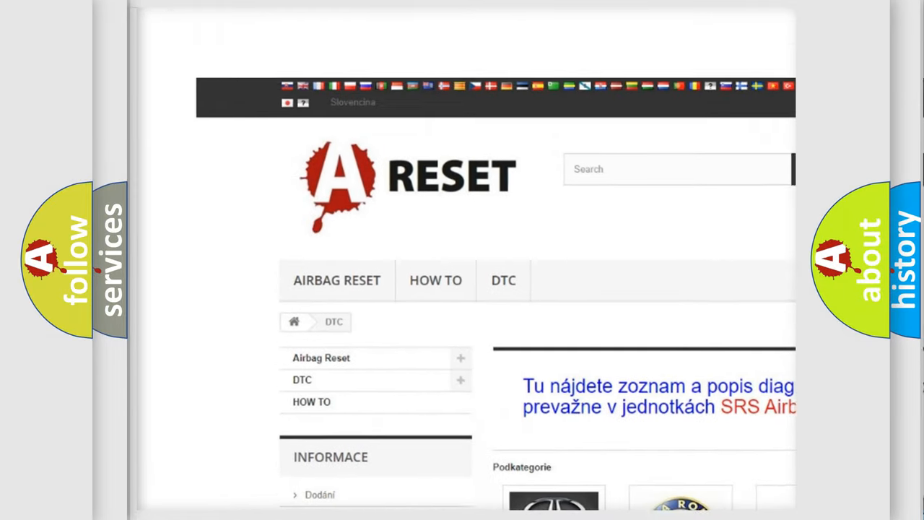
# Step: Scroll down the DTC categories and open the SATURN DTC code list
pyautogui.scroll(-3)
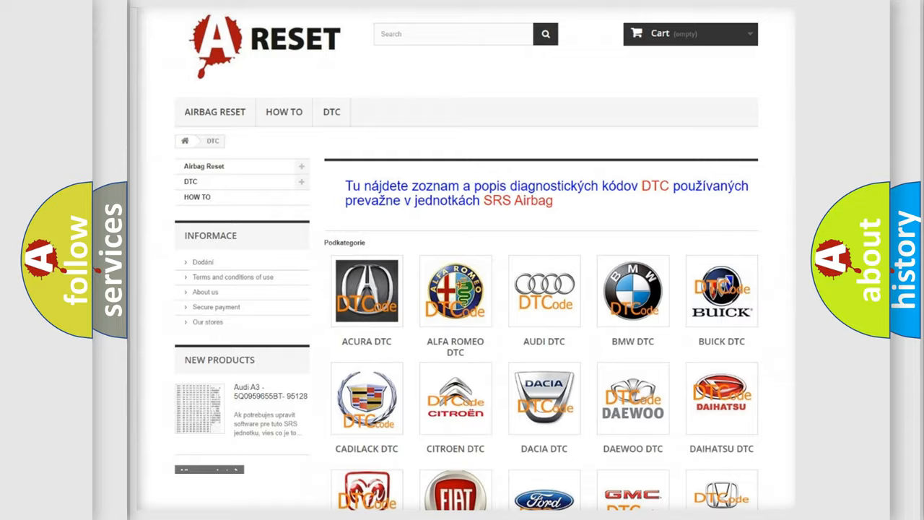
pyautogui.scroll(-3)
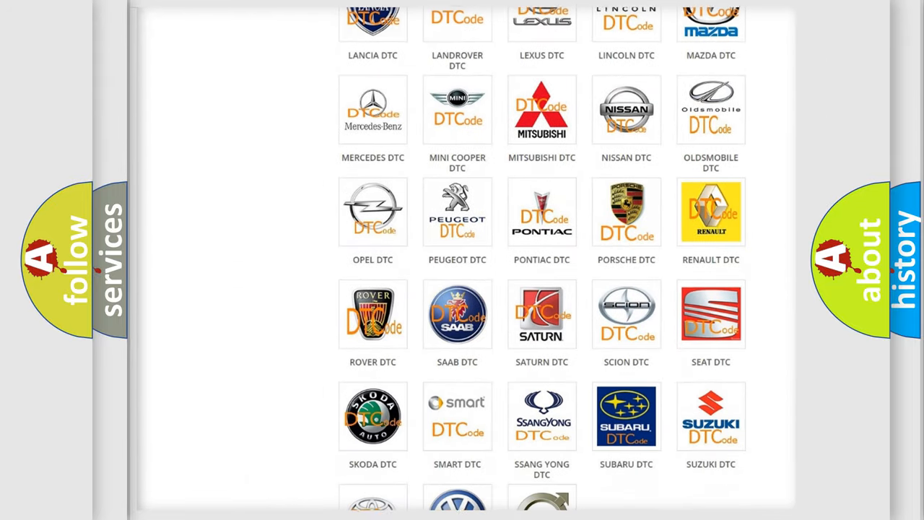
pyautogui.scroll(-3)
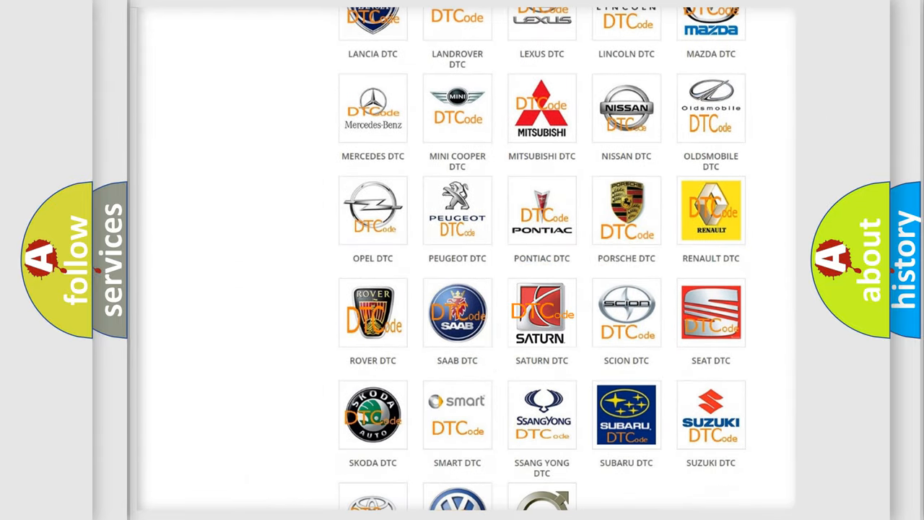
pyautogui.click(542, 313)
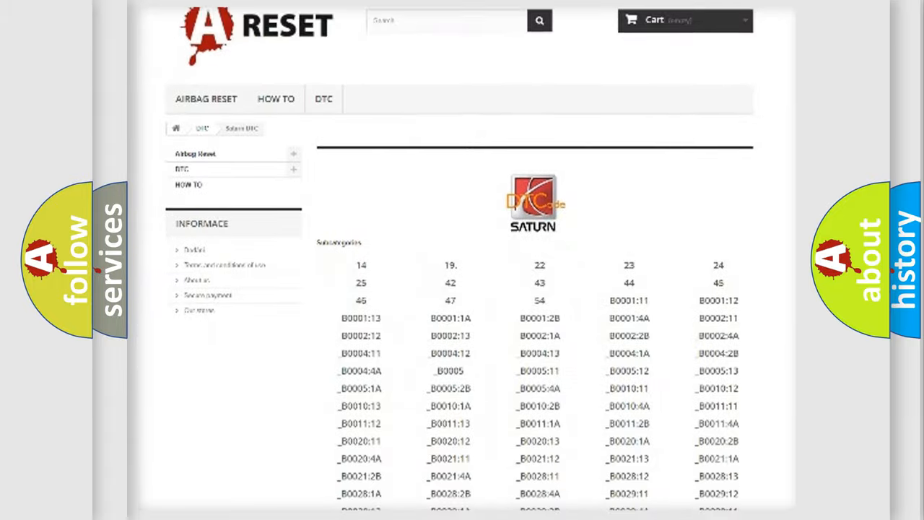
pyautogui.scroll(-3)
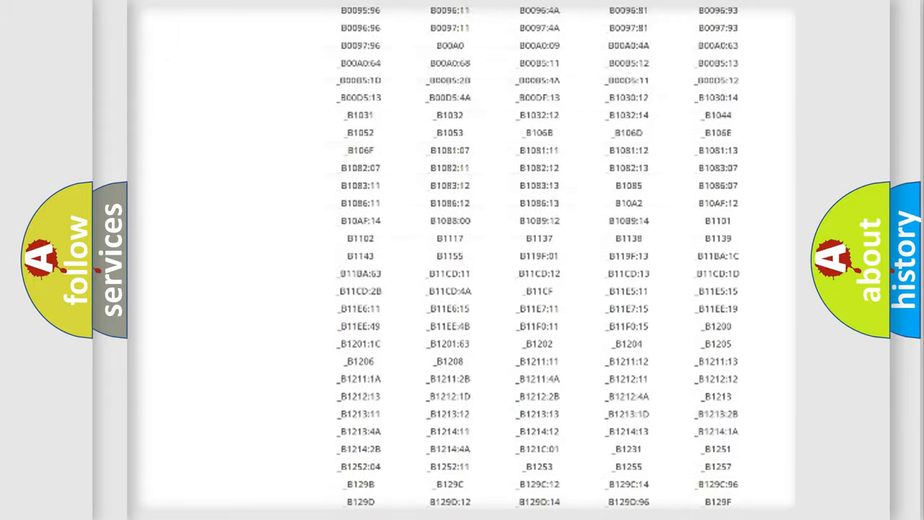
pyautogui.scroll(3)
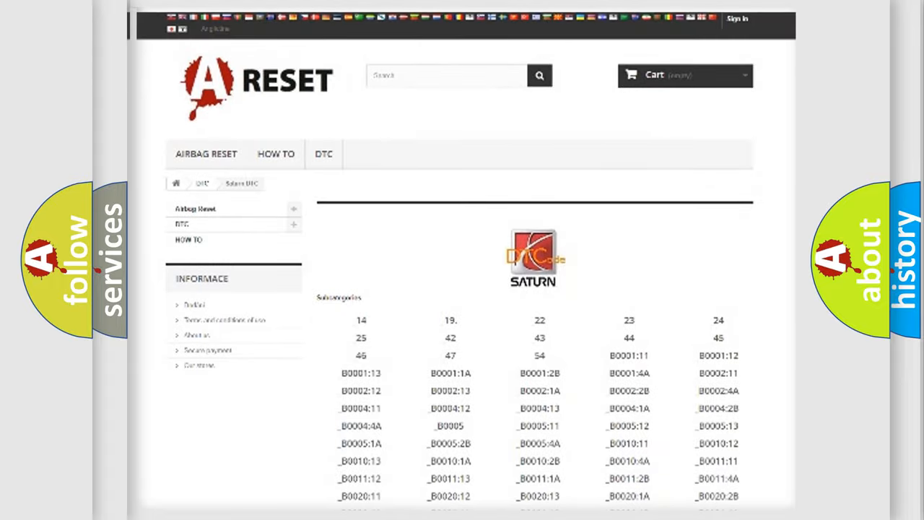